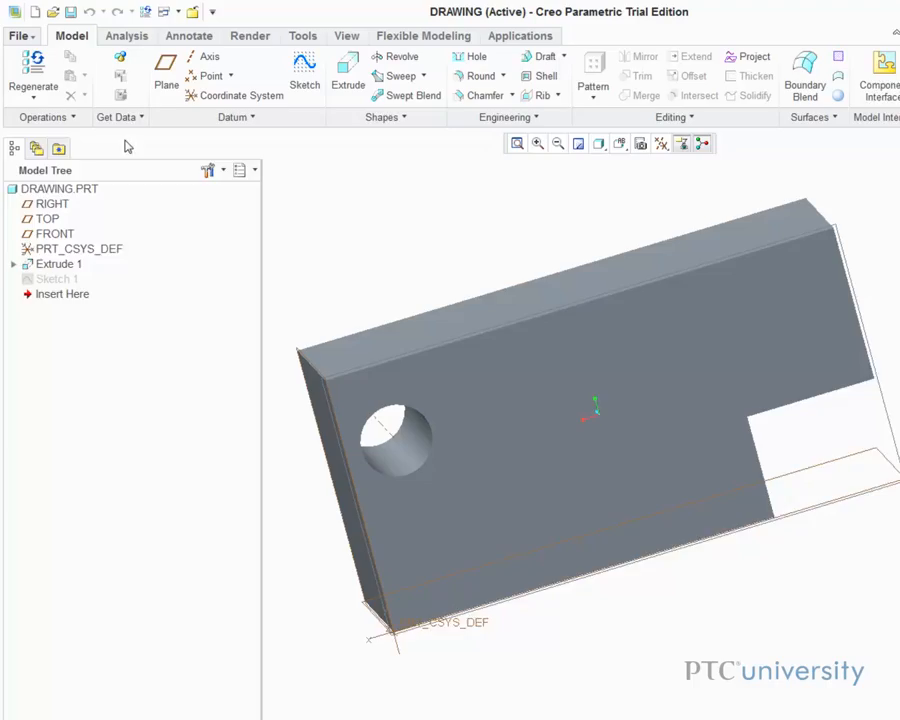
Start a new file from File > New with Drawing as the type.
left_click(20, 36)
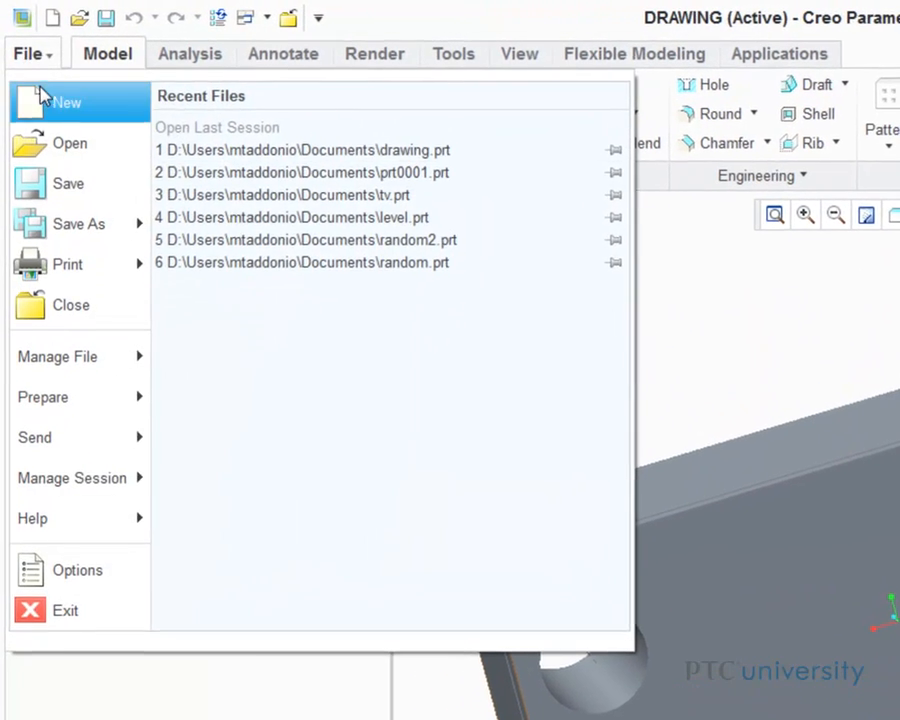
left_click(66, 102)
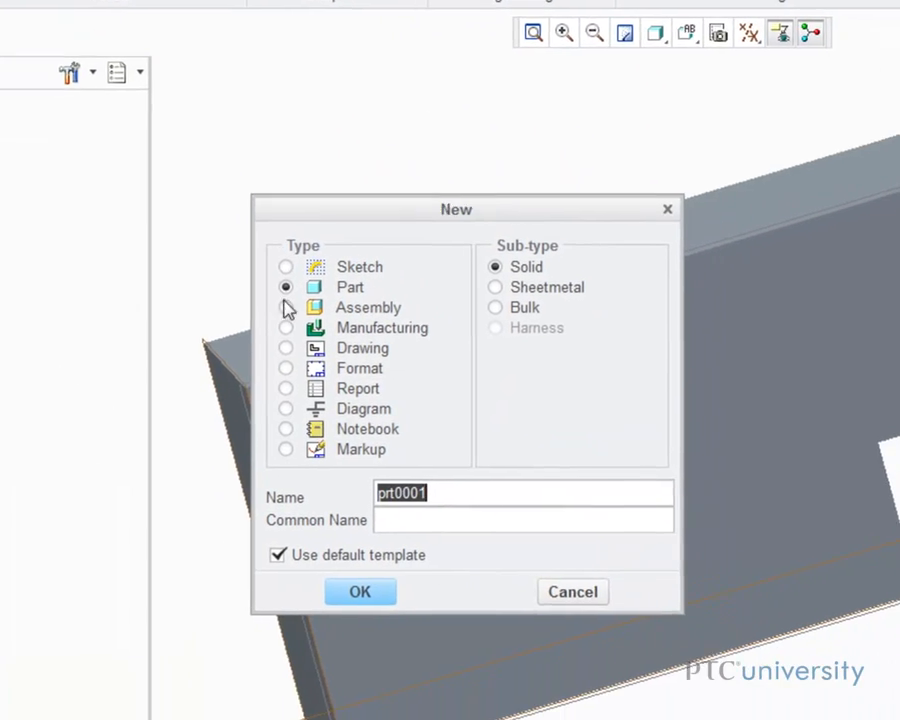
left_click(360, 592)
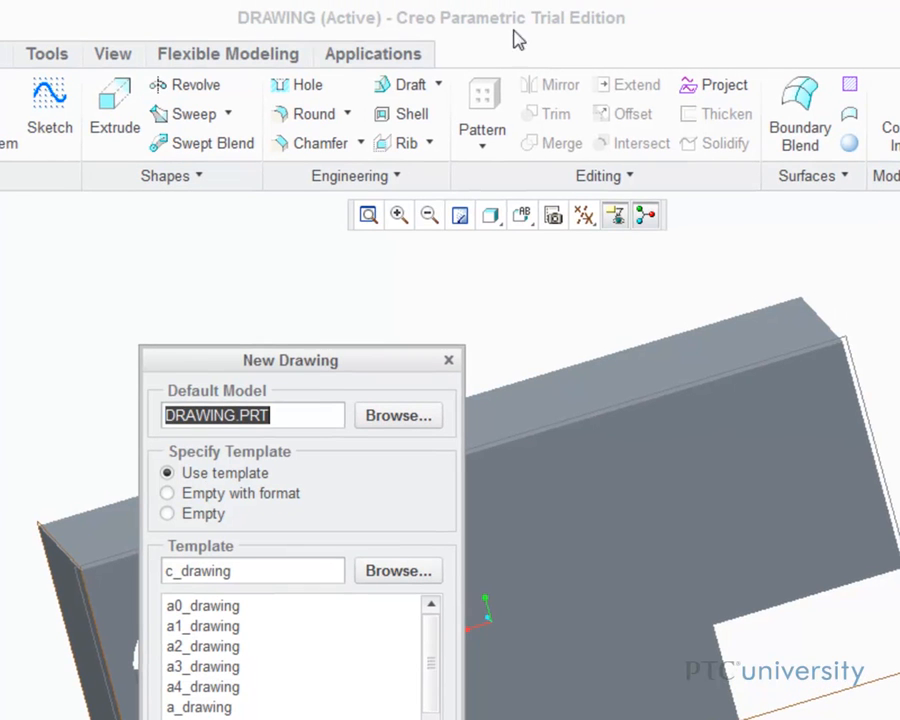
mouse_move(572, 44)
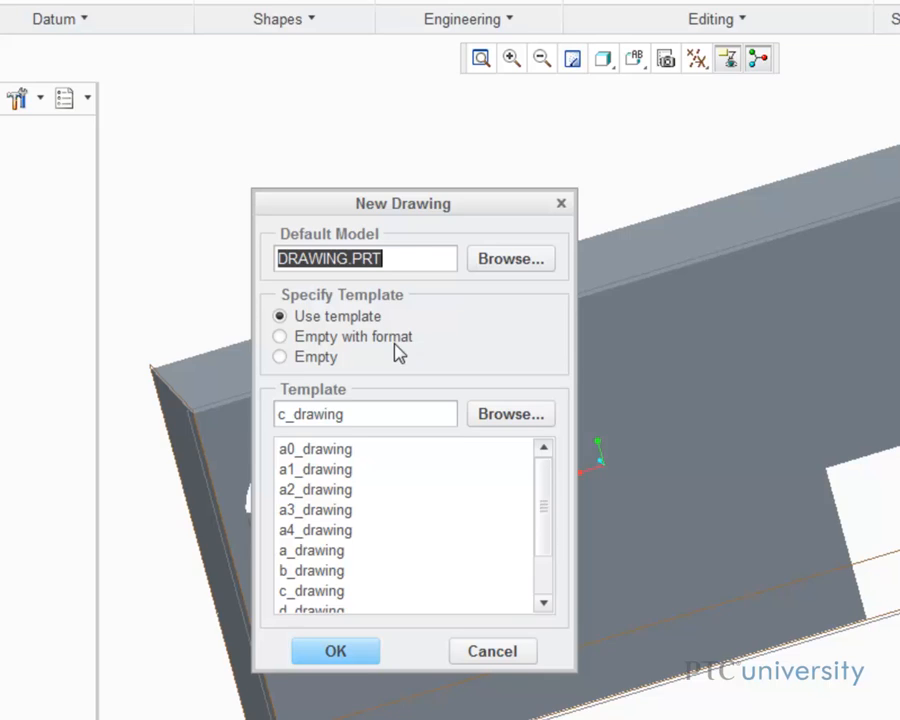
Create the drawing of DRAWING.PRT using the c_drawing template.
left_click(336, 652)
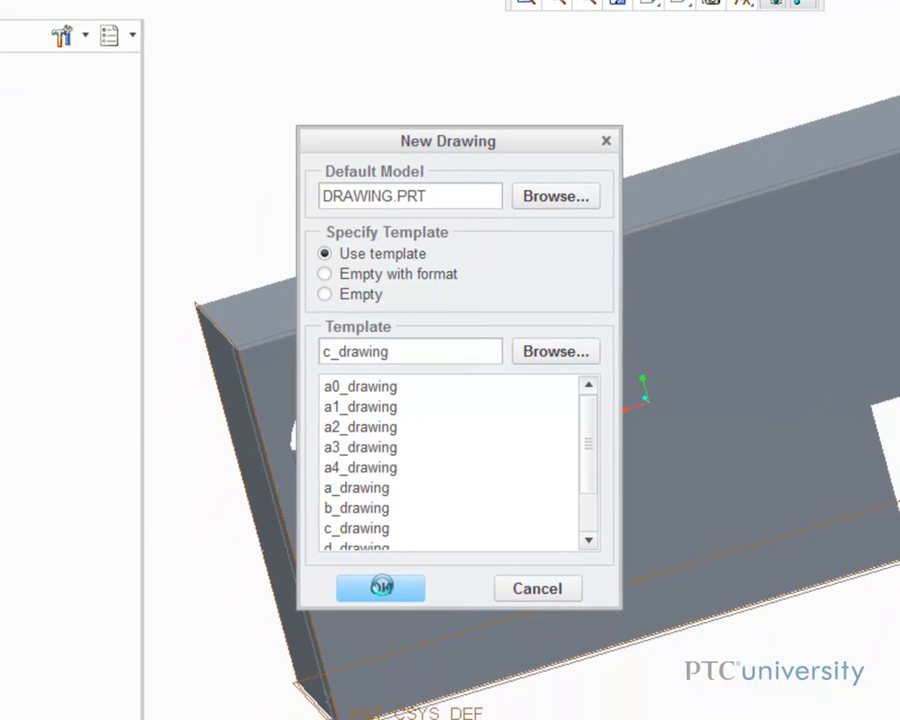
left_click(380, 588)
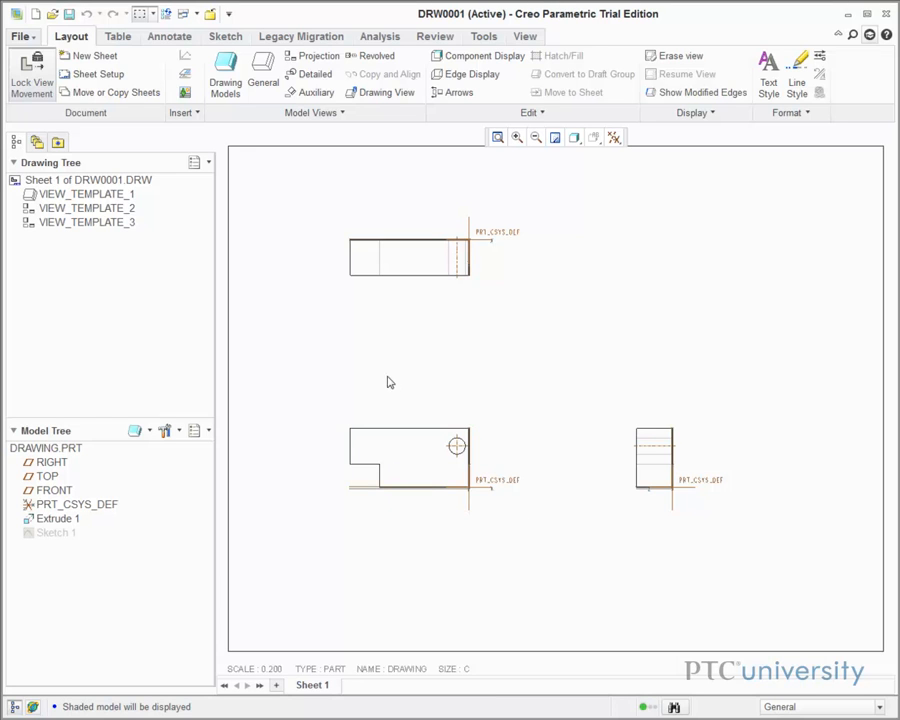
mouse_move(640, 468)
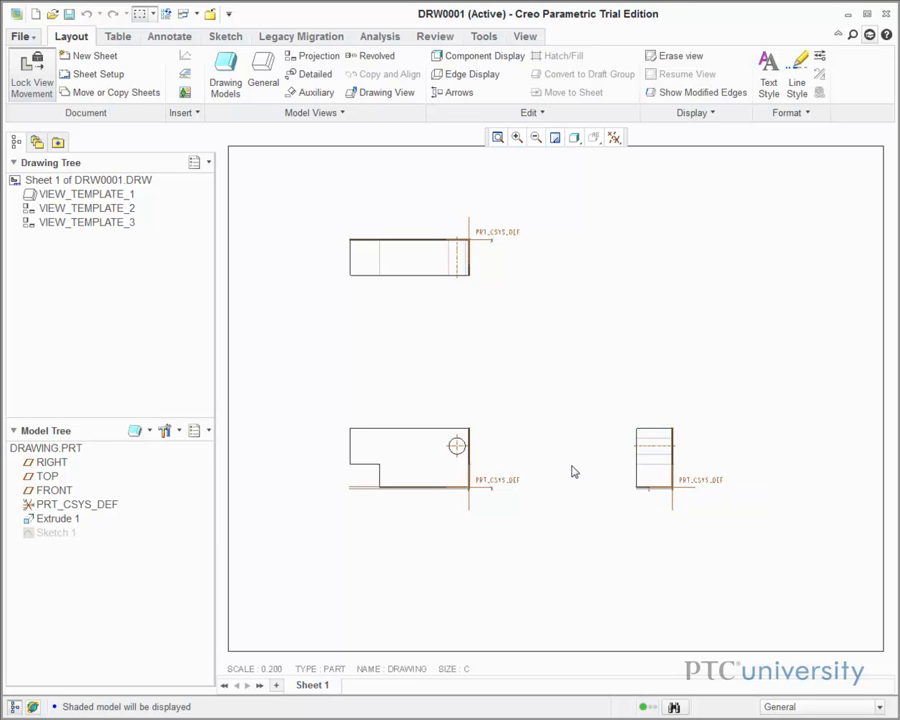
mouse_move(572, 468)
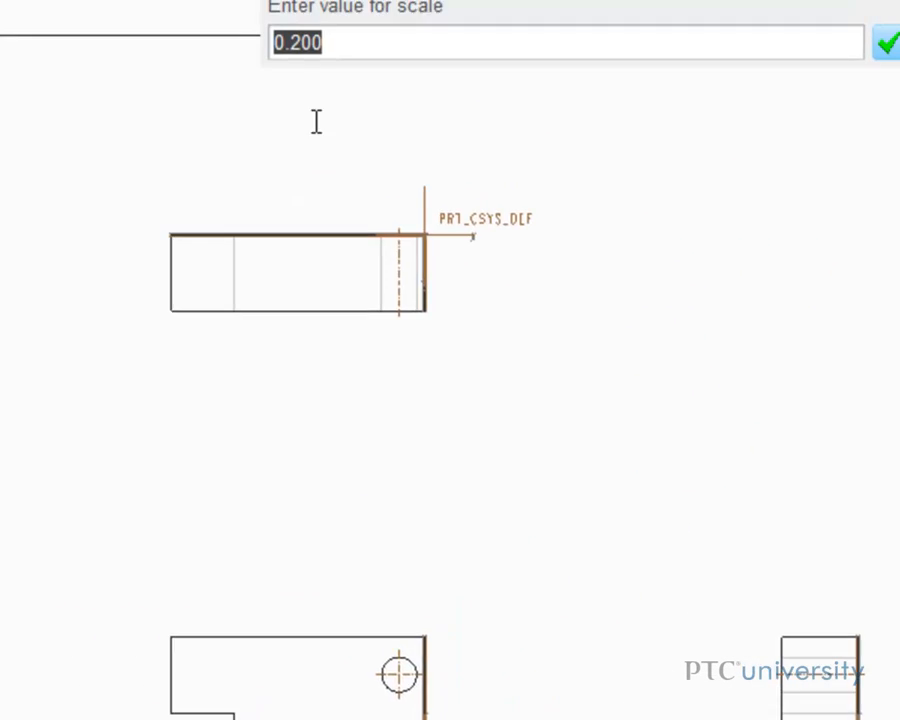
Set the sheet scale to 0.4 through the SCALE note prompt.
type(".4")
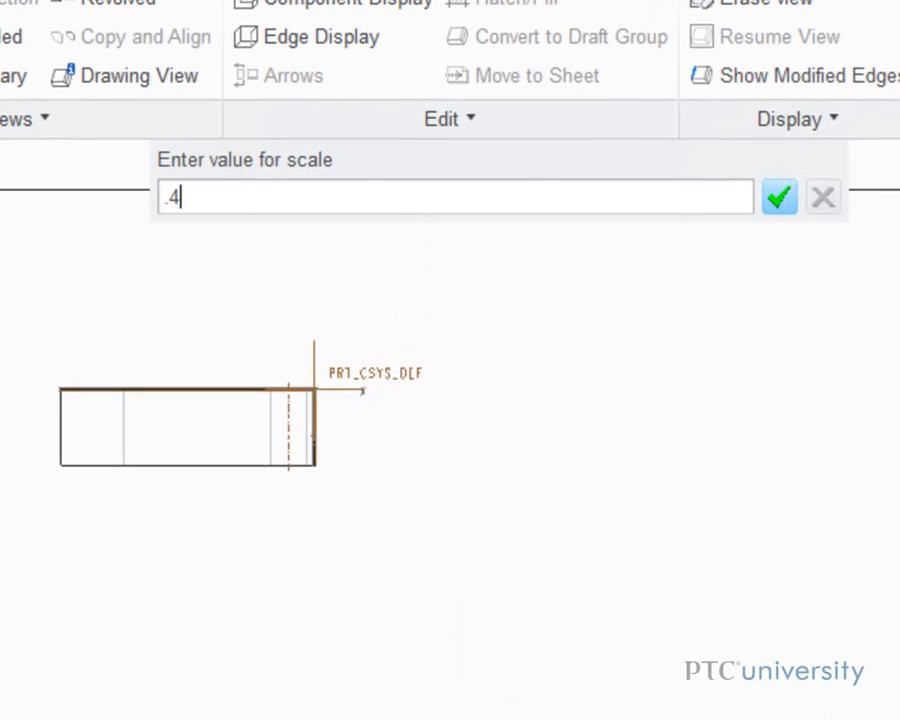
left_click(780, 196)
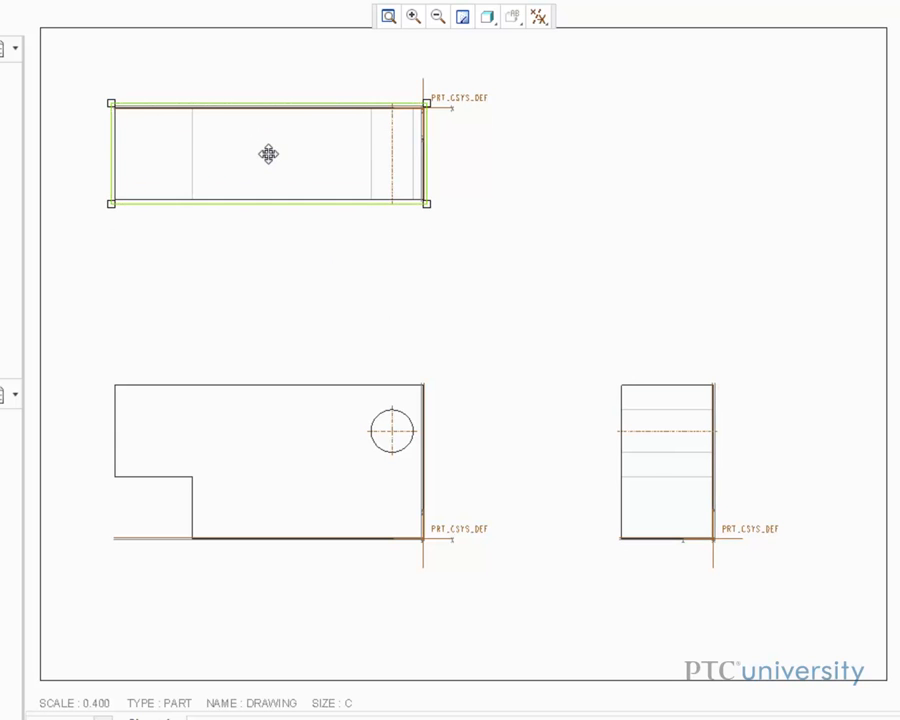
Spread the top, front and side views apart on the C-size sheet.
left_click(288, 336)
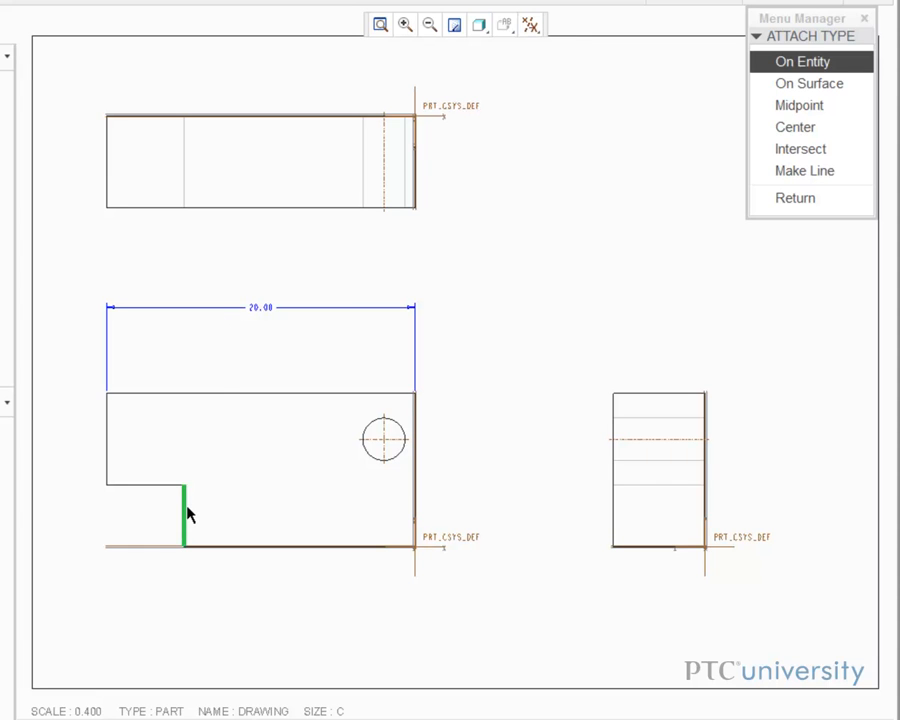
Add the 15.00 dimension on the step's edge and start one to the hole.
left_click(412, 470)
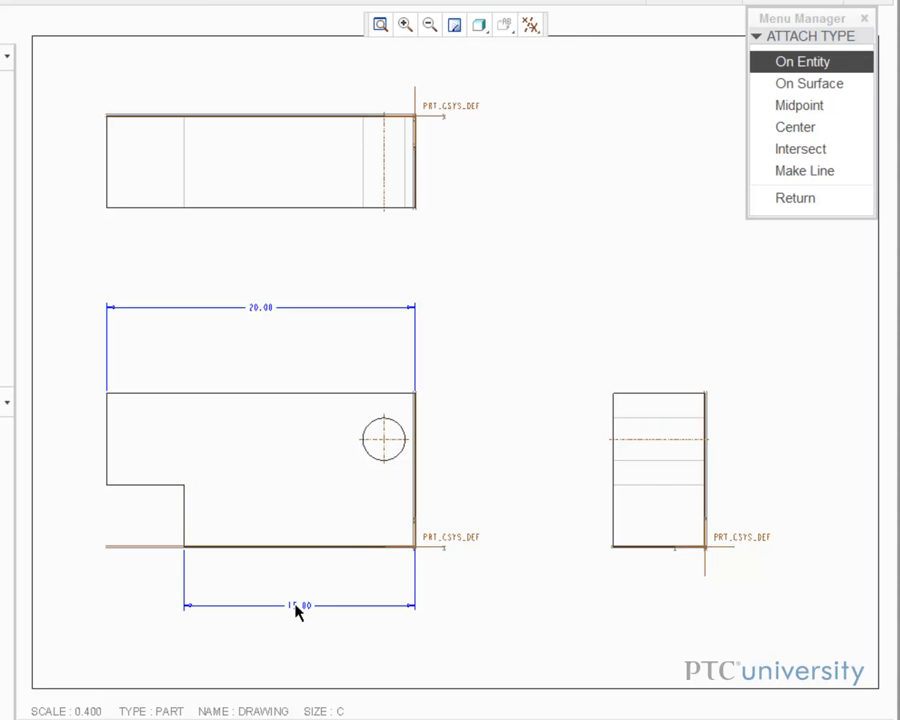
mouse_move(380, 528)
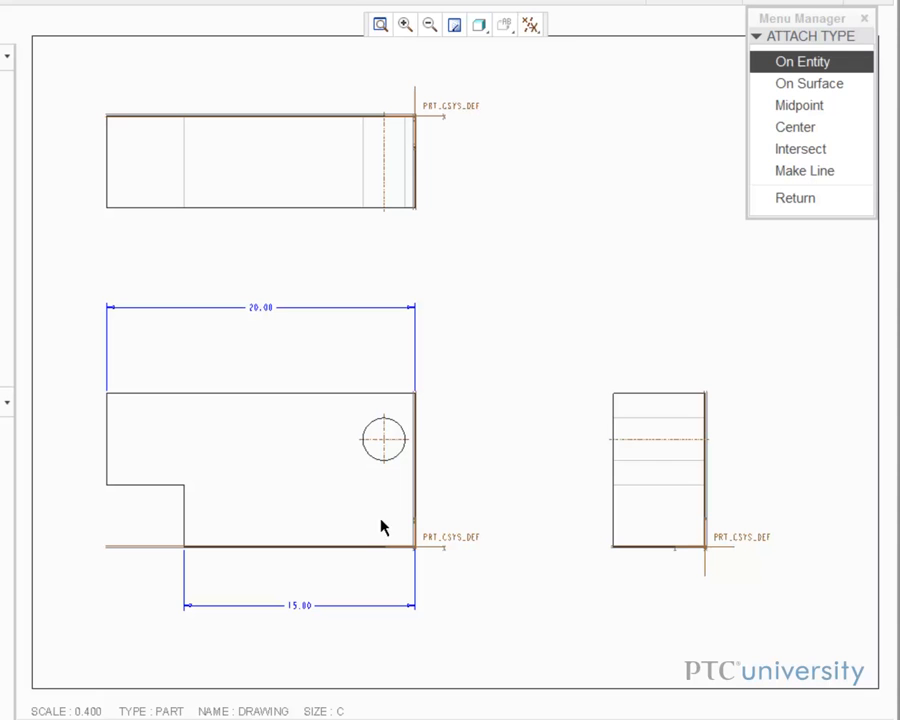
left_click(384, 424)
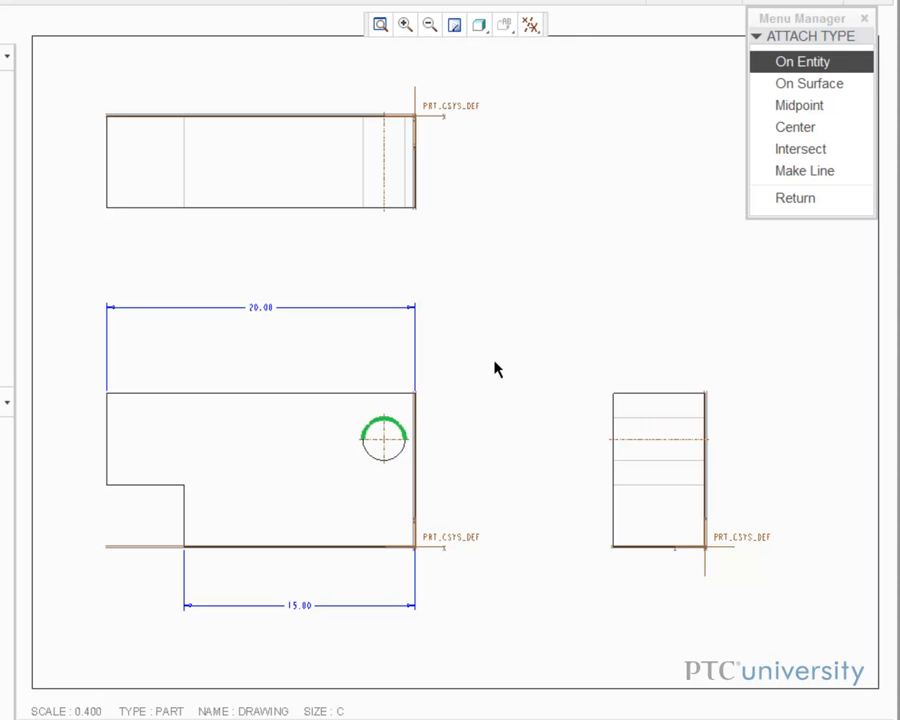